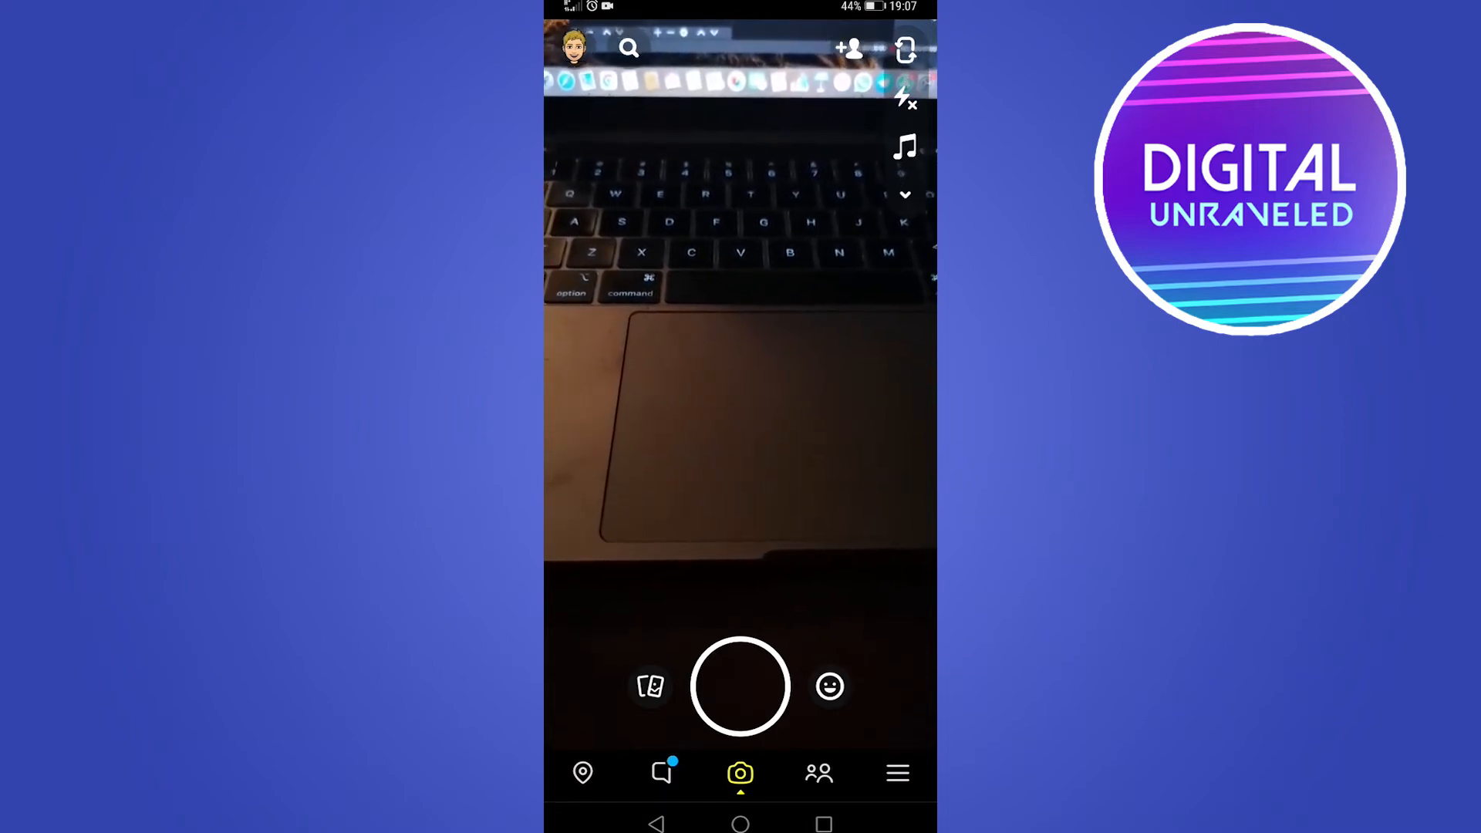
- Go from the Bitmoji profile to the account settings list (name, username, birthday, mobile number)
left_click(571, 48)
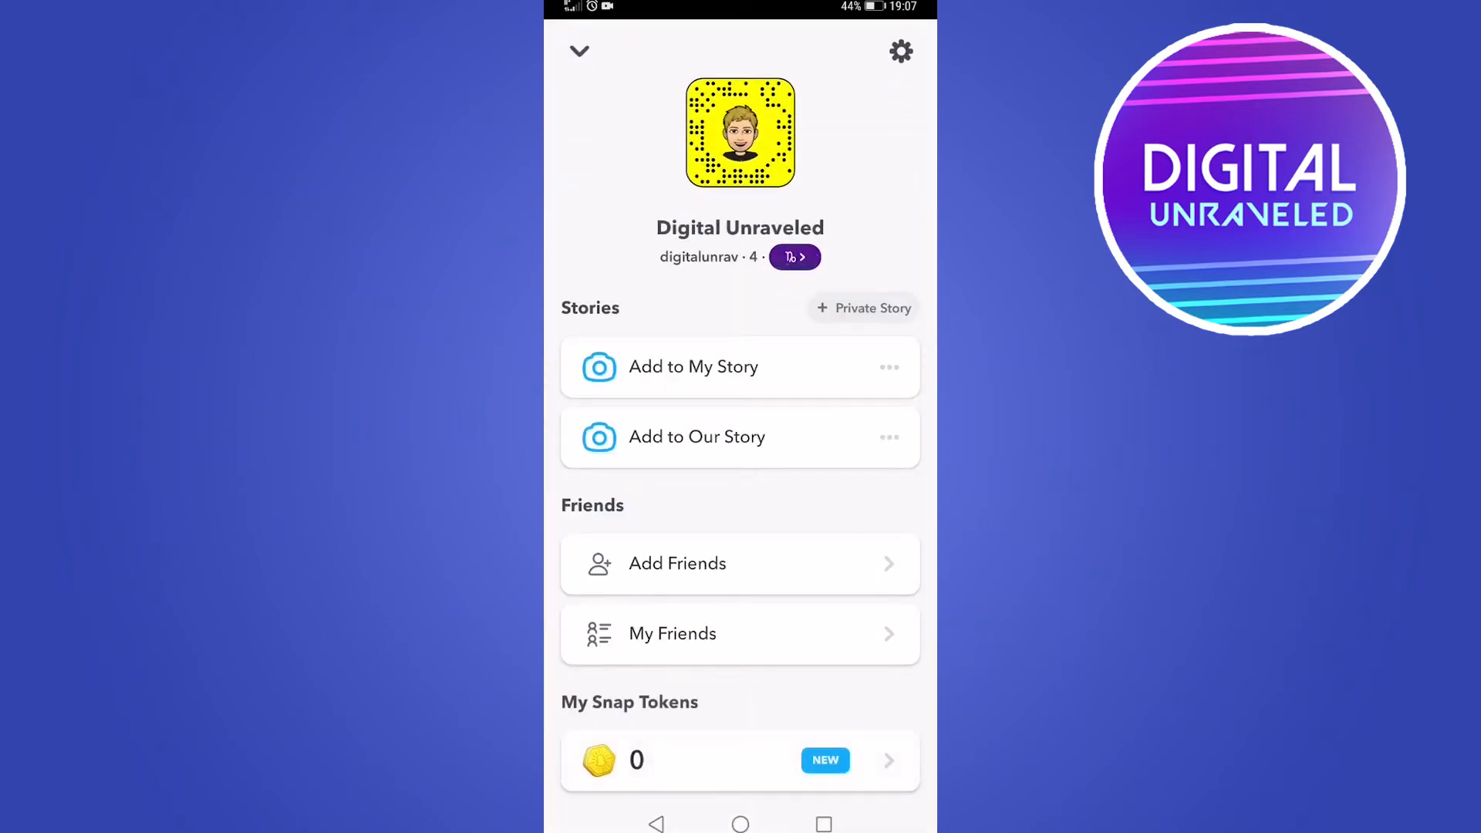
left_click(899, 51)
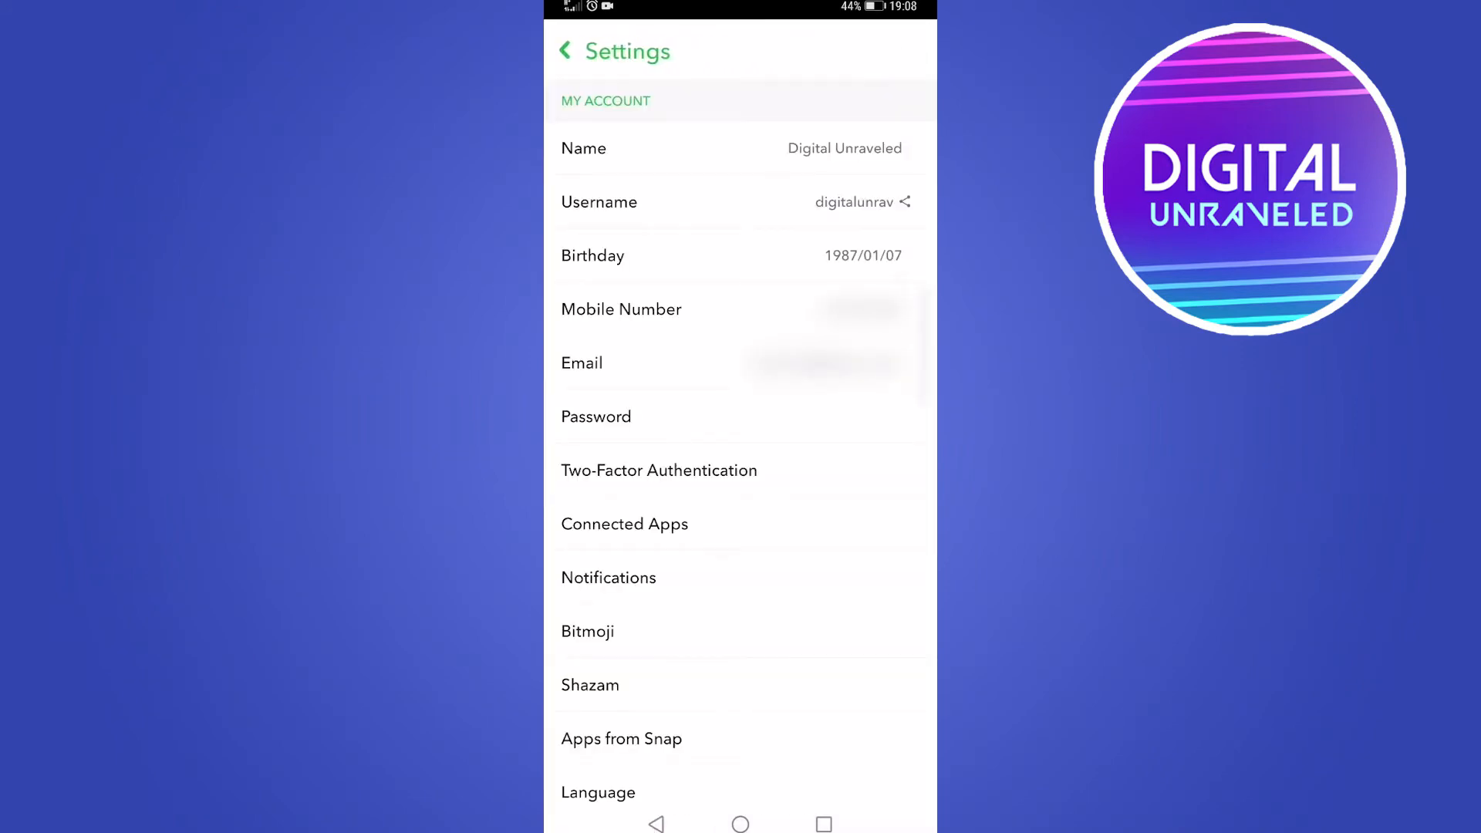
- Enter a ZA +27 phone number in Mobile Number, ready to verify for account recovery
left_click(622, 309)
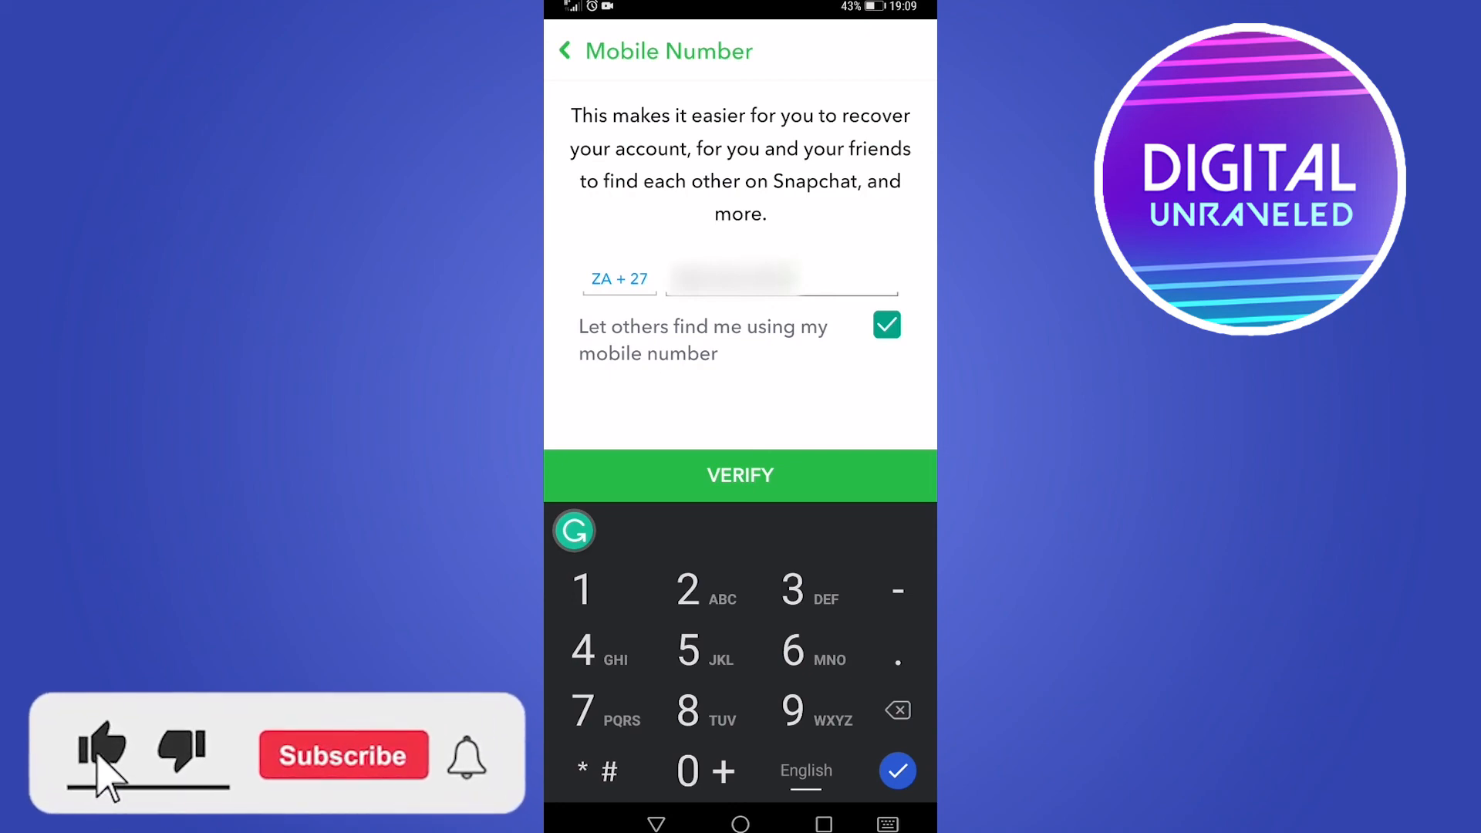
left_click(343, 755)
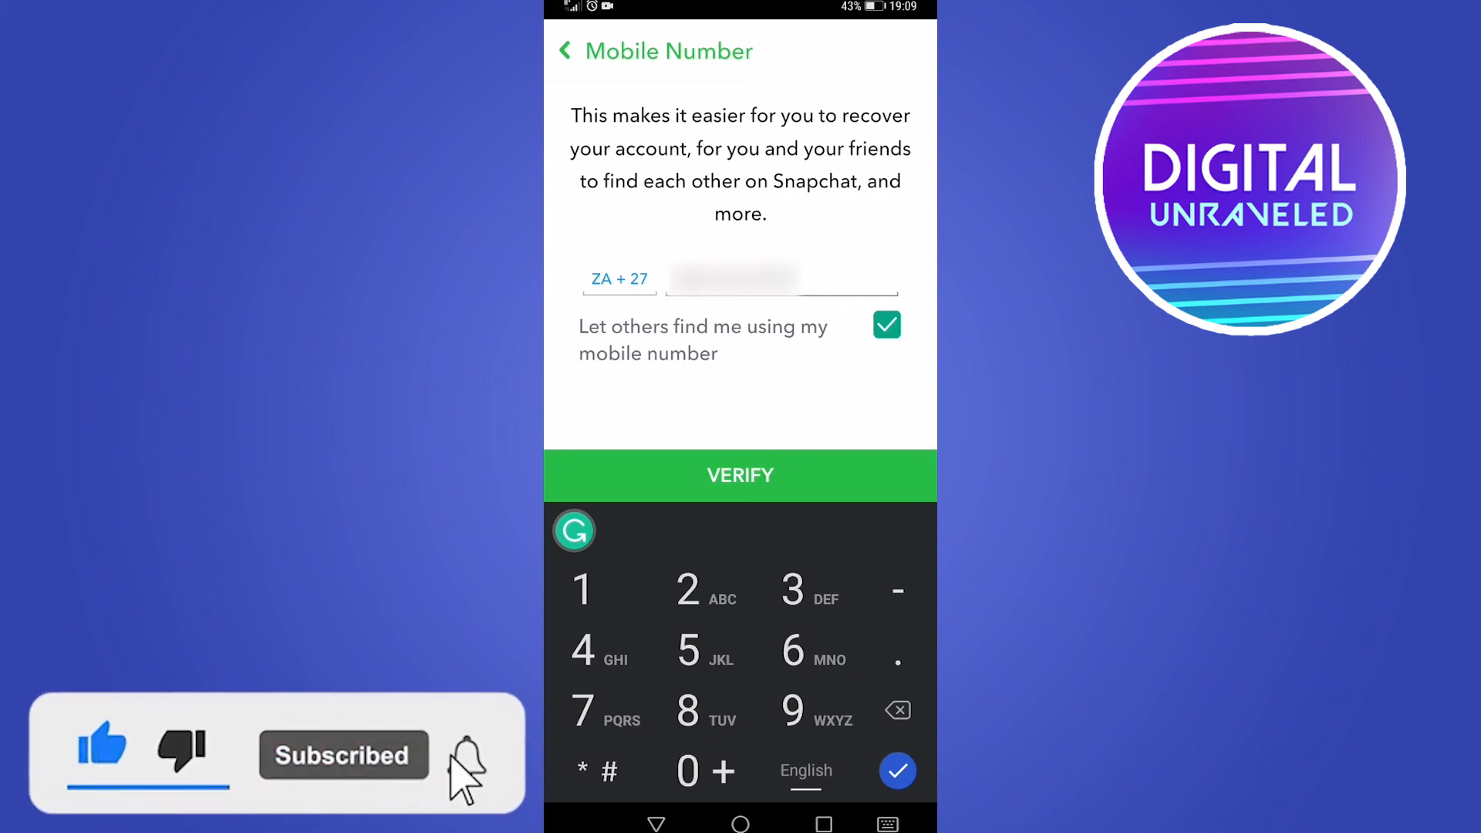
left_click(464, 754)
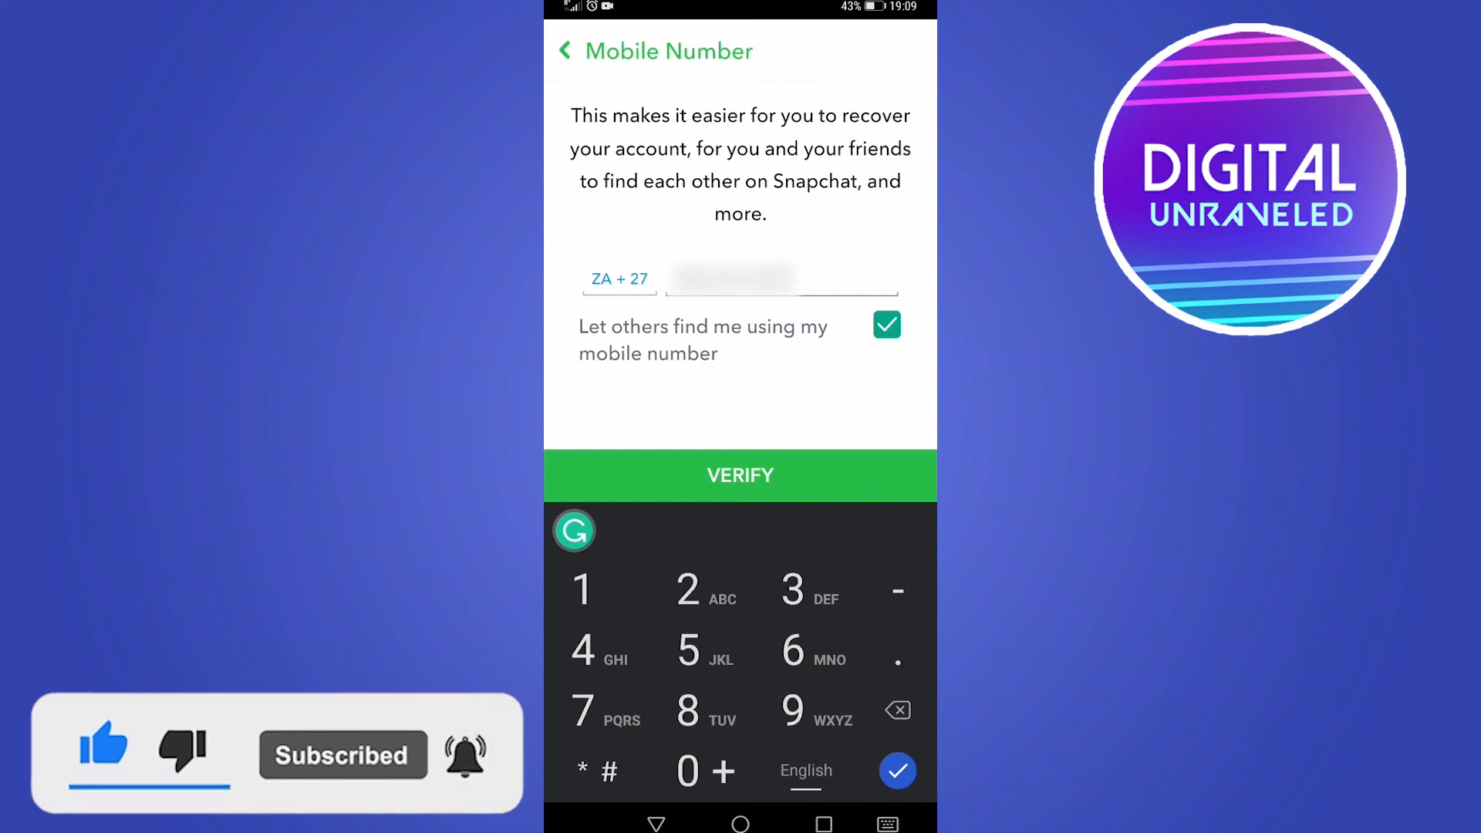